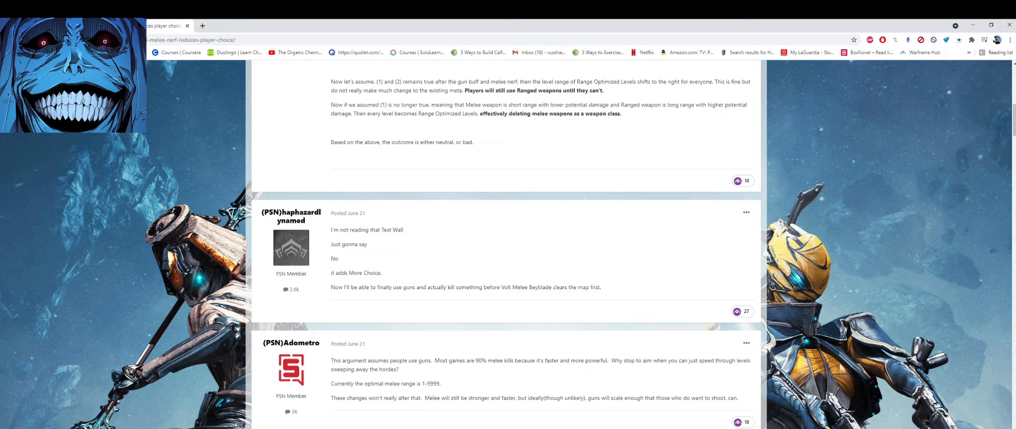
{"action": "mouse_move", "coordinate": [676, 269]}
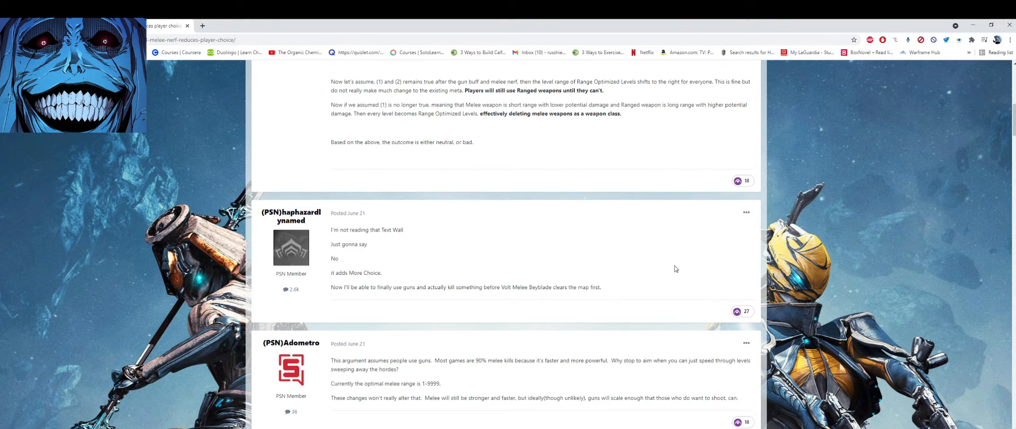
- Highlight the 'Text Wall' reply's closing sentence about finally using guns before Volt Melee Beyblade
{"action": "scroll", "scroll_direction": "down", "scroll_amount": 3}
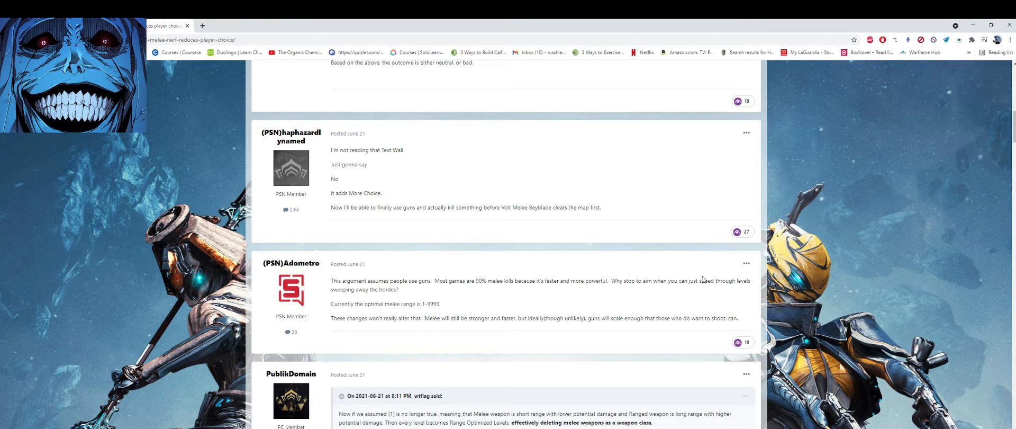
{"action": "left_click_drag", "start_coordinate": [330, 132], "coordinate": [551, 207]}
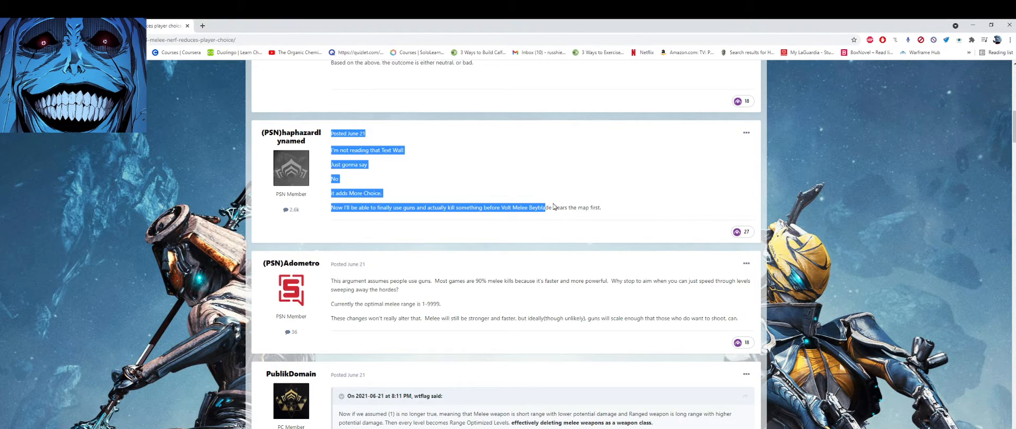
{"action": "left_click", "coordinate": [402, 214]}
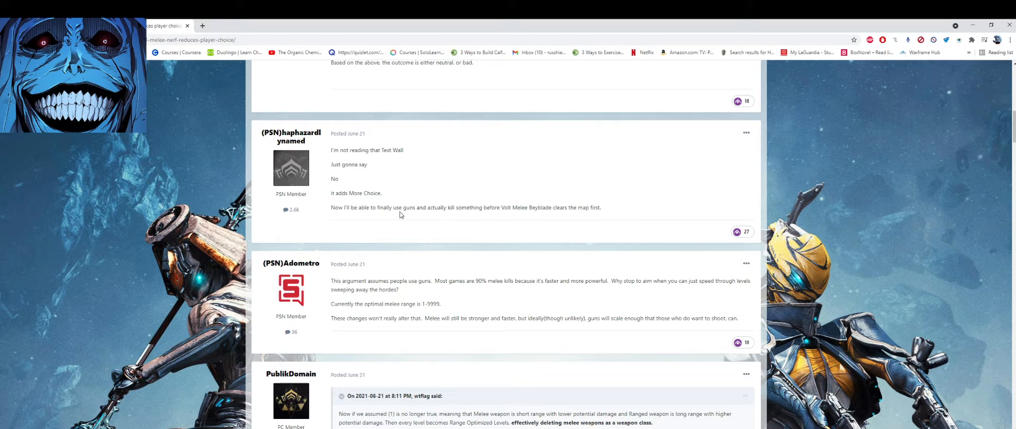
{"action": "mouse_move", "coordinate": [599, 210]}
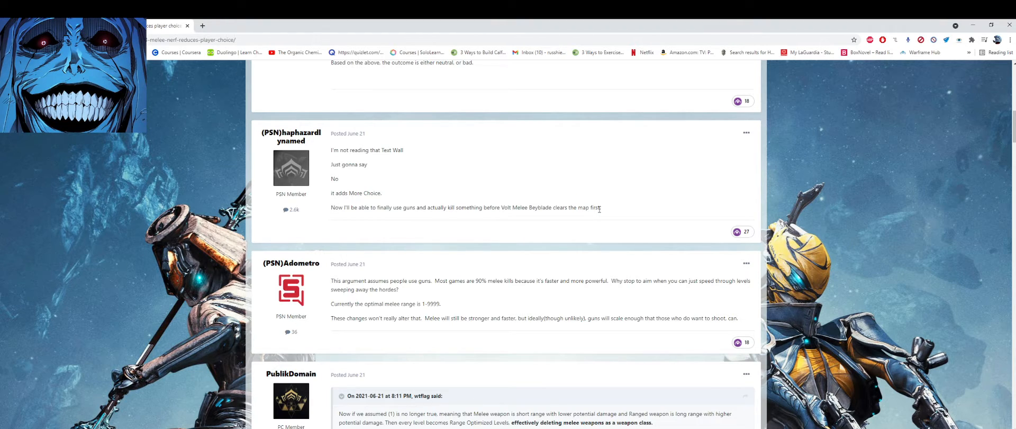
{"action": "mouse_move", "coordinate": [601, 217]}
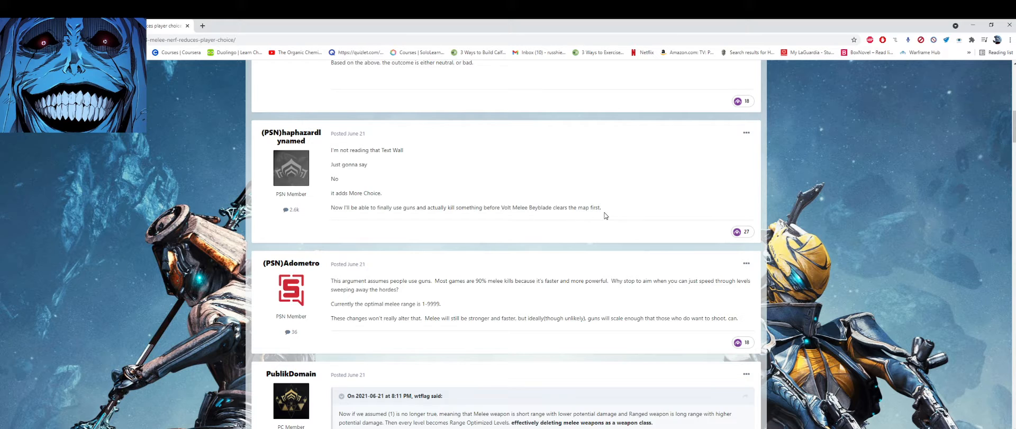
{"action": "left_click_drag", "start_coordinate": [331, 133], "coordinate": [601, 208]}
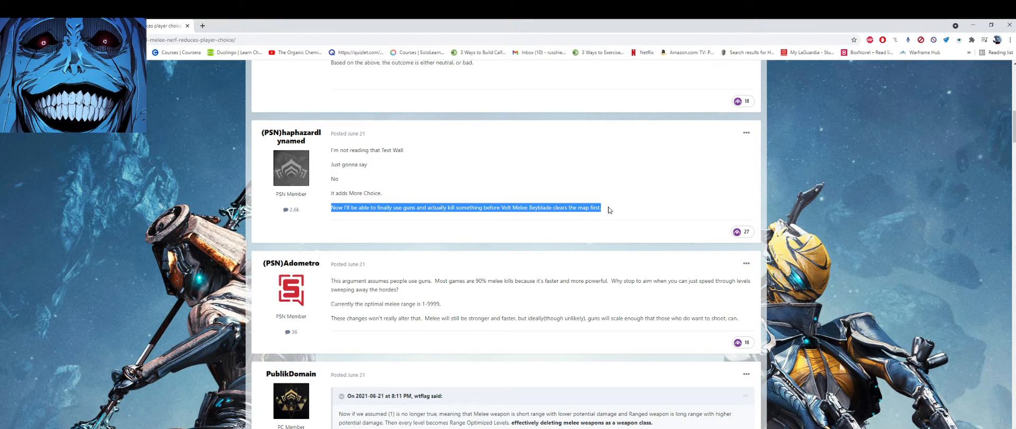
{"action": "mouse_move", "coordinate": [589, 208]}
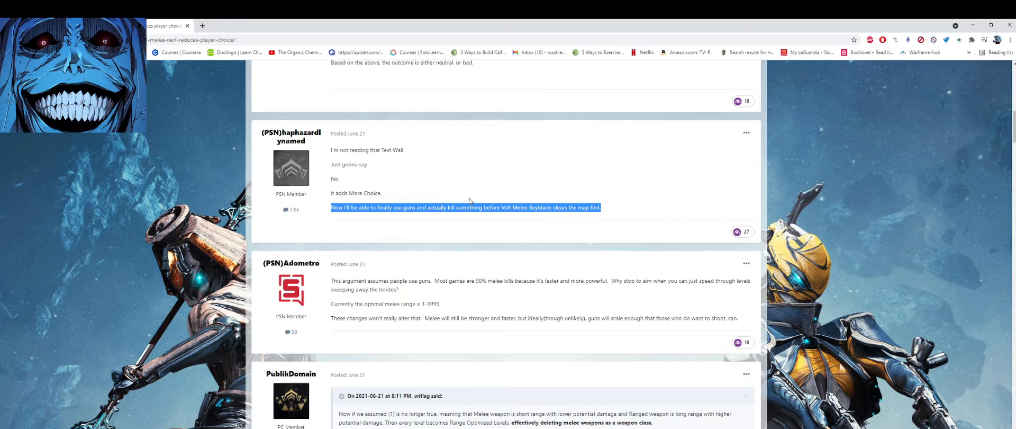
- Scroll down the thread until the 'Melee is still boring af.' reply with its GIF is visible
{"action": "scroll", "scroll_direction": "down", "scroll_amount": 3}
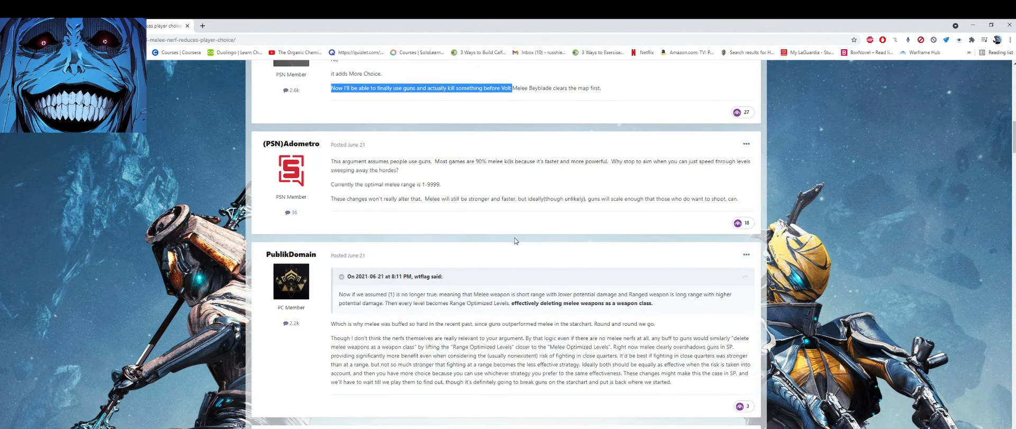
{"action": "scroll", "scroll_direction": "down", "scroll_amount": 3}
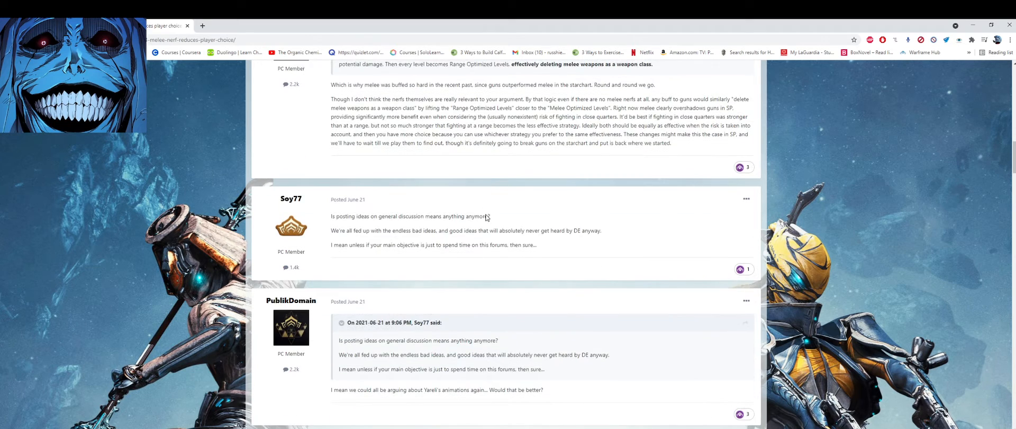
{"action": "scroll", "scroll_direction": "down", "scroll_amount": 3}
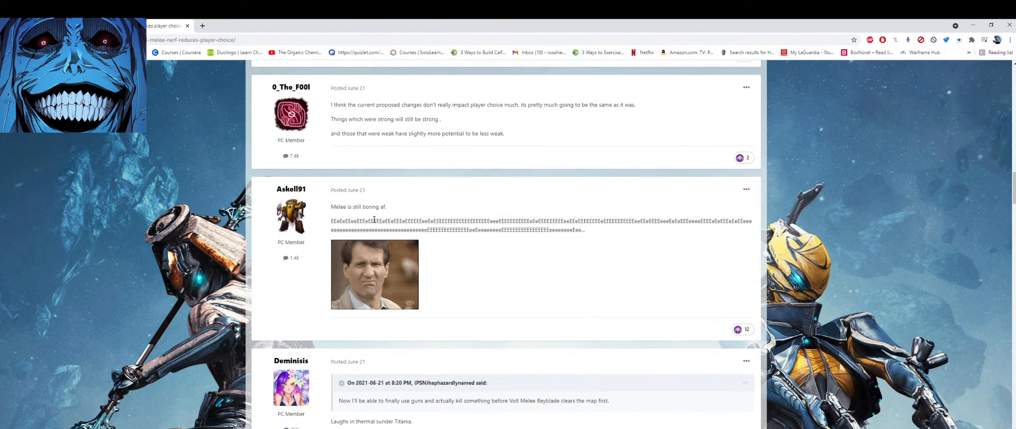
{"action": "mouse_move", "coordinate": [605, 234]}
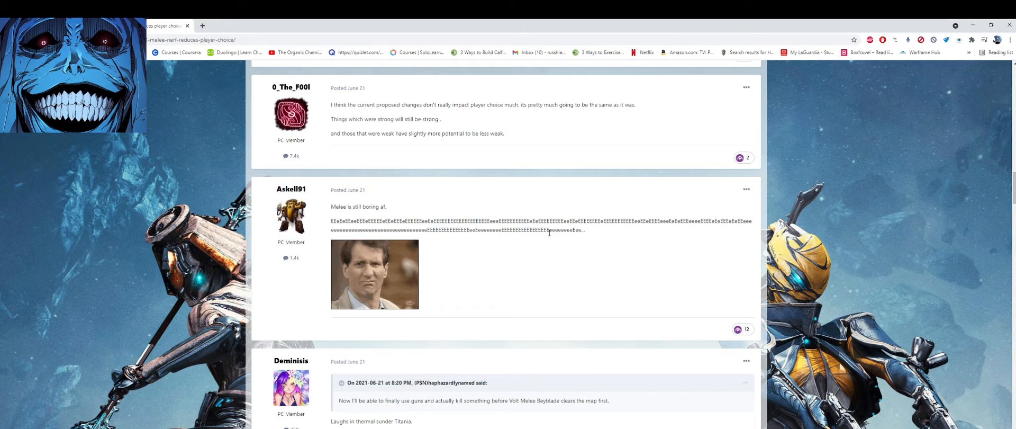
{"action": "mouse_move", "coordinate": [591, 245]}
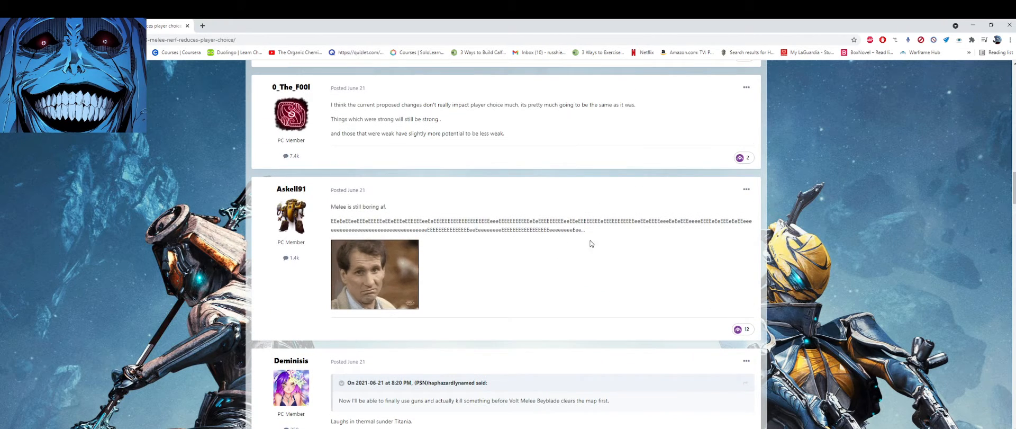
{"action": "scroll", "scroll_direction": "up", "scroll_amount": 3}
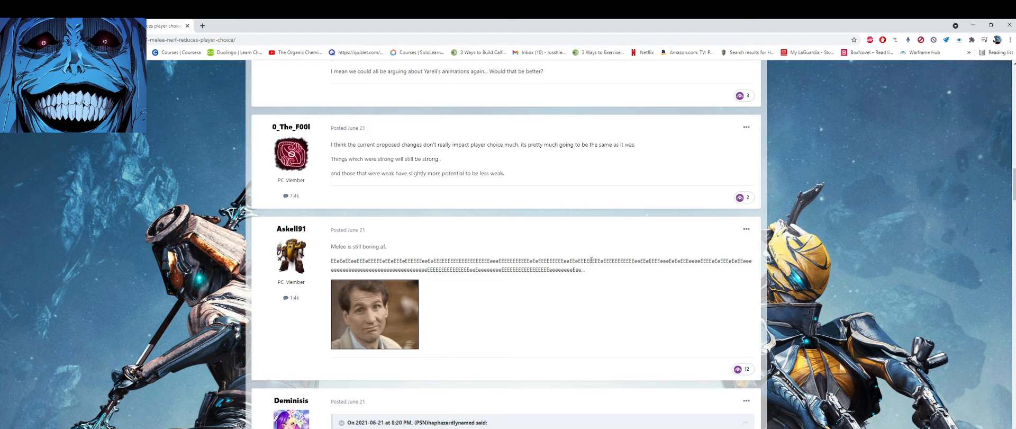
- Scroll down to the quoted reply about using guns before Volt Melee Beyblade clears the map
{"action": "scroll", "scroll_direction": "down", "scroll_amount": 3}
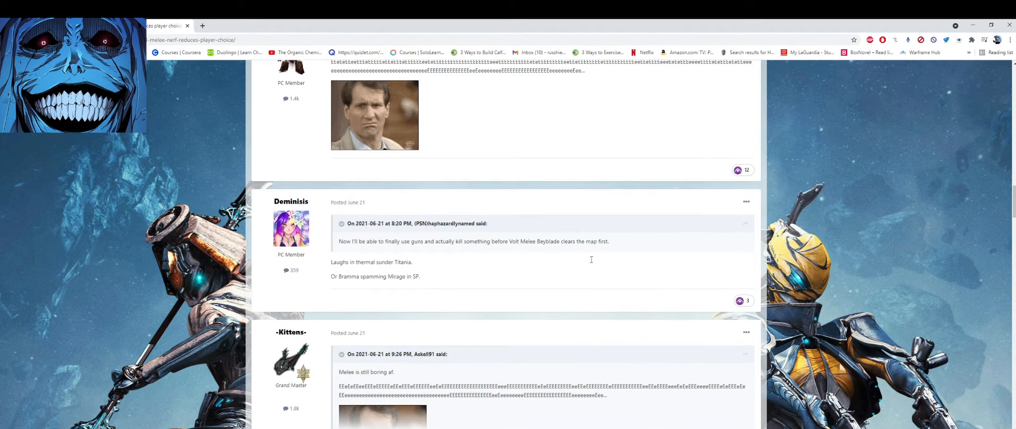
{"action": "mouse_move", "coordinate": [591, 262]}
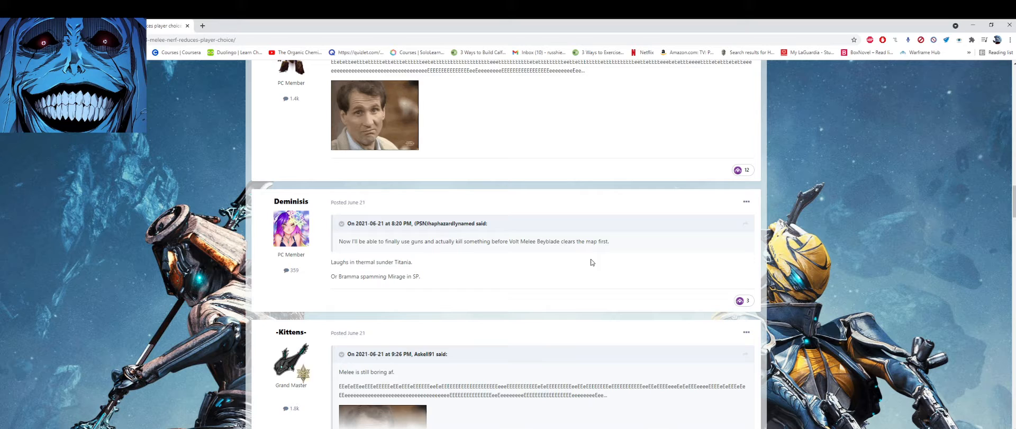
{"action": "mouse_move", "coordinate": [487, 283]}
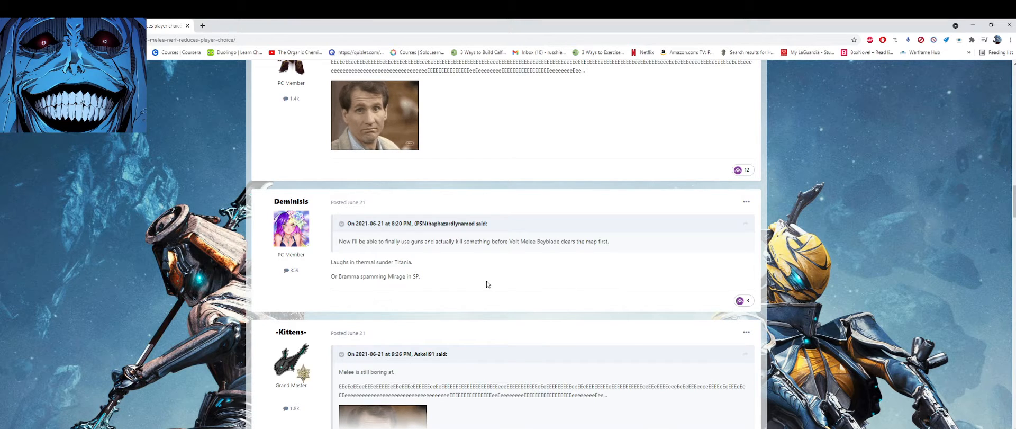
{"action": "scroll", "scroll_direction": "down", "scroll_amount": 3}
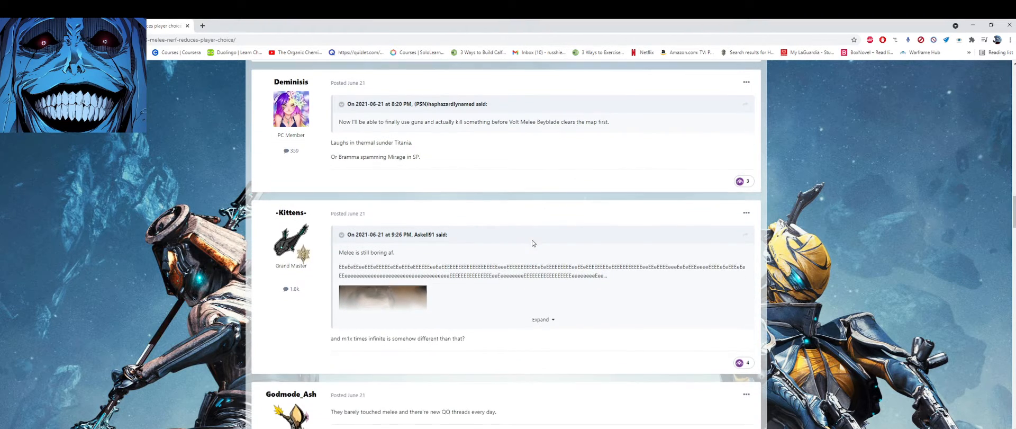
{"action": "scroll", "scroll_direction": "down", "scroll_amount": 3}
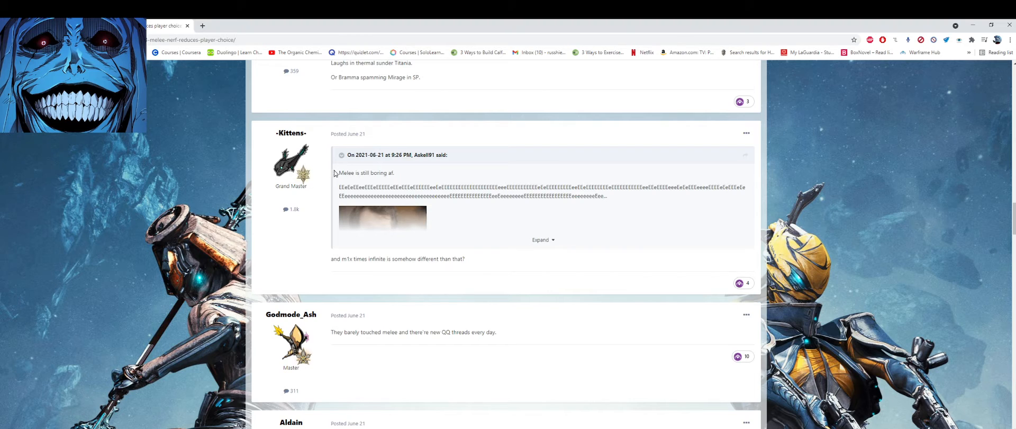
{"action": "scroll", "scroll_direction": "up", "scroll_amount": 3}
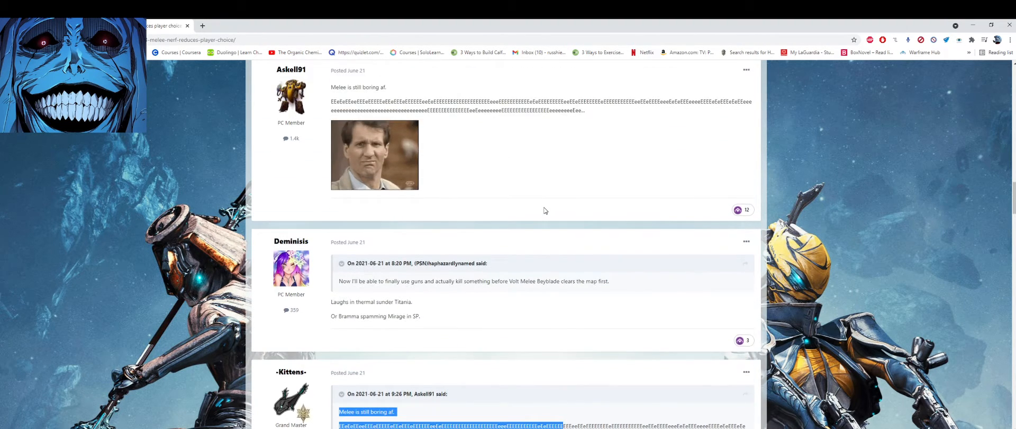
{"action": "scroll", "scroll_direction": "up", "scroll_amount": 3}
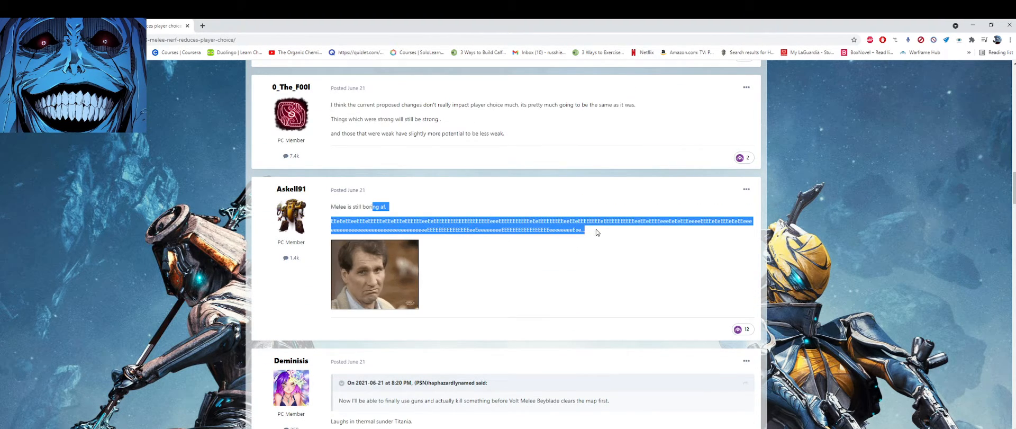
{"action": "scroll", "scroll_direction": "down", "scroll_amount": 3}
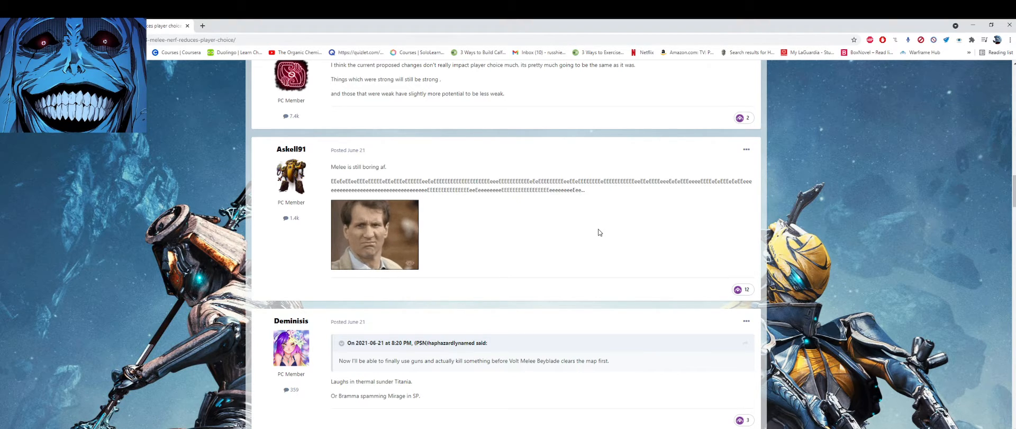
{"action": "mouse_move", "coordinate": [590, 214]}
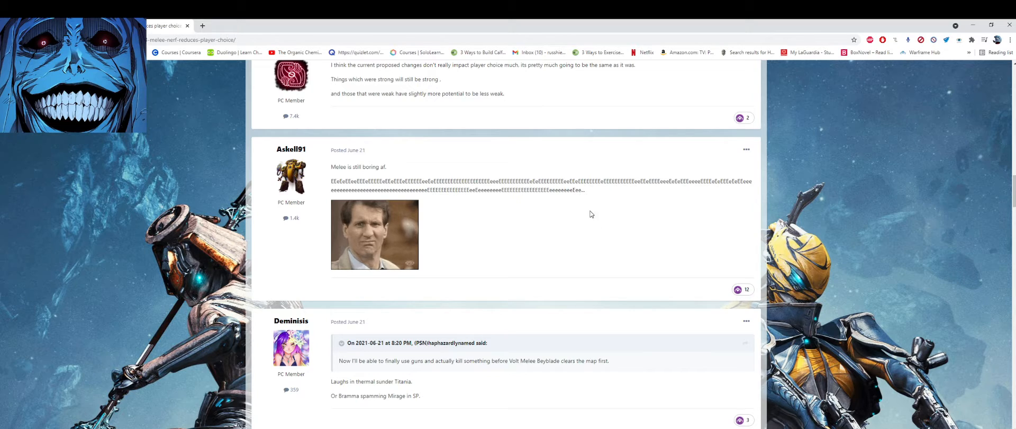
{"action": "mouse_move", "coordinate": [544, 240]}
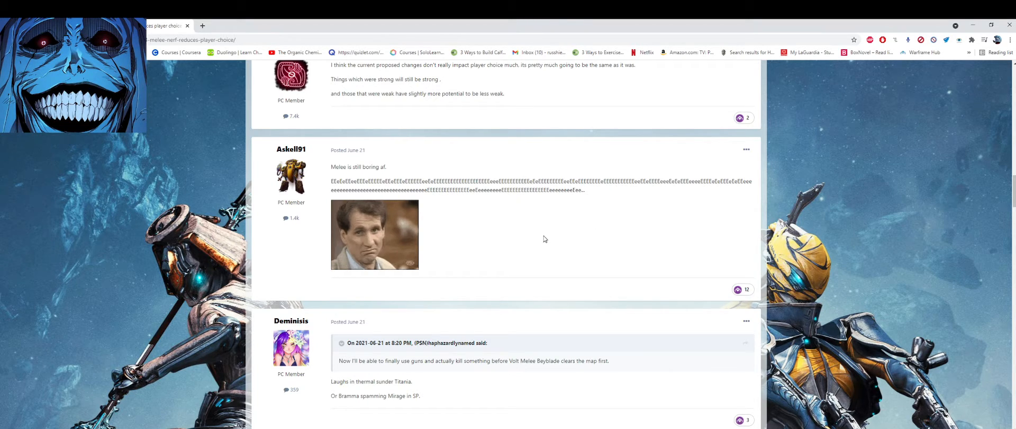
{"action": "mouse_move", "coordinate": [483, 187]}
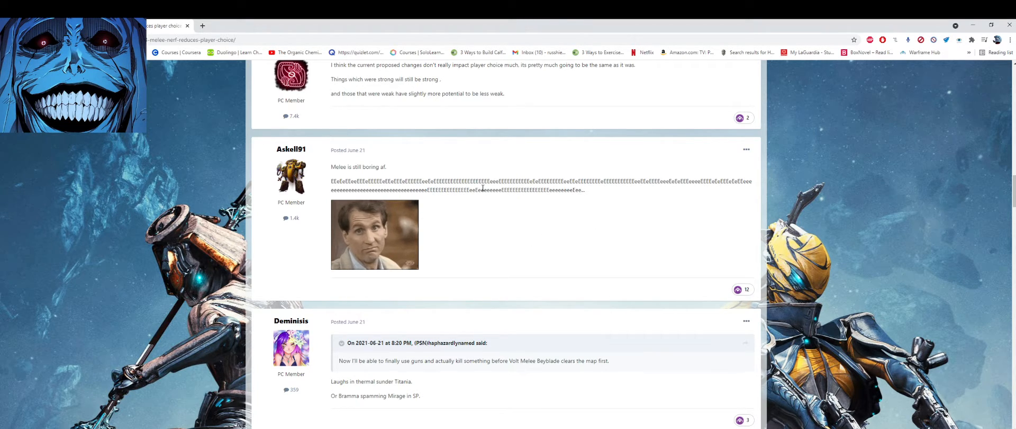
- Scroll so Deminisis's reply quoting the guns-before-Volt-Beyblade line sits mid-screen
{"action": "scroll", "scroll_direction": "down", "scroll_amount": 3}
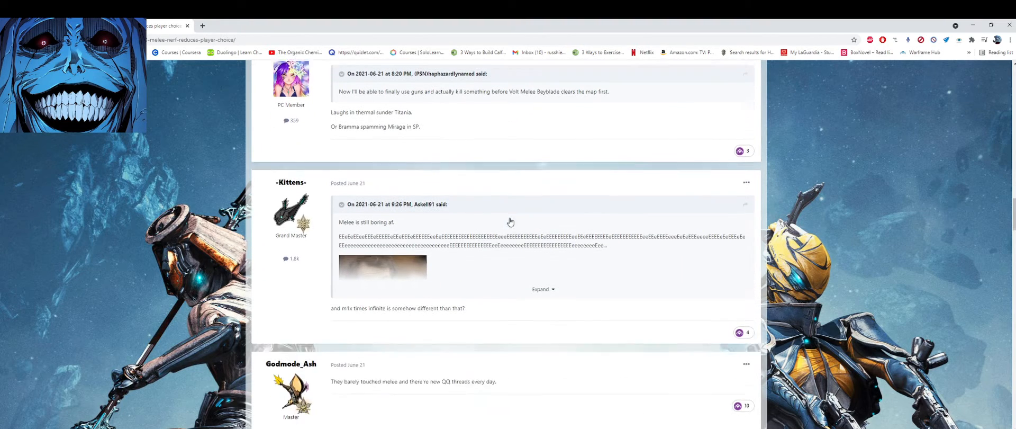
{"action": "scroll", "scroll_direction": "up", "scroll_amount": 3}
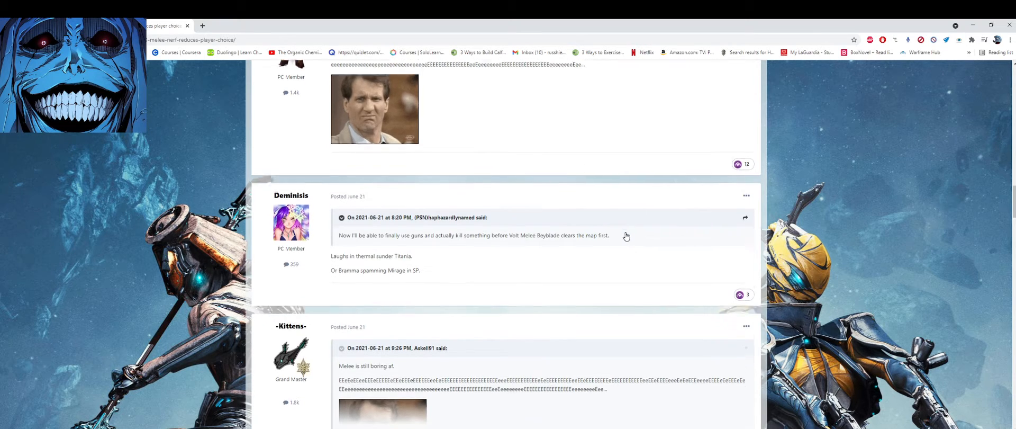
{"action": "scroll", "scroll_direction": "down", "scroll_amount": 3}
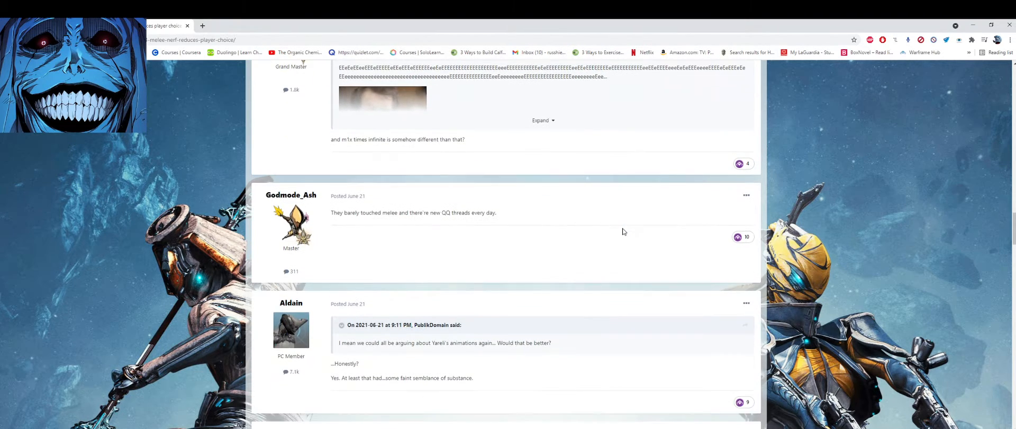
{"action": "mouse_move", "coordinate": [619, 225]}
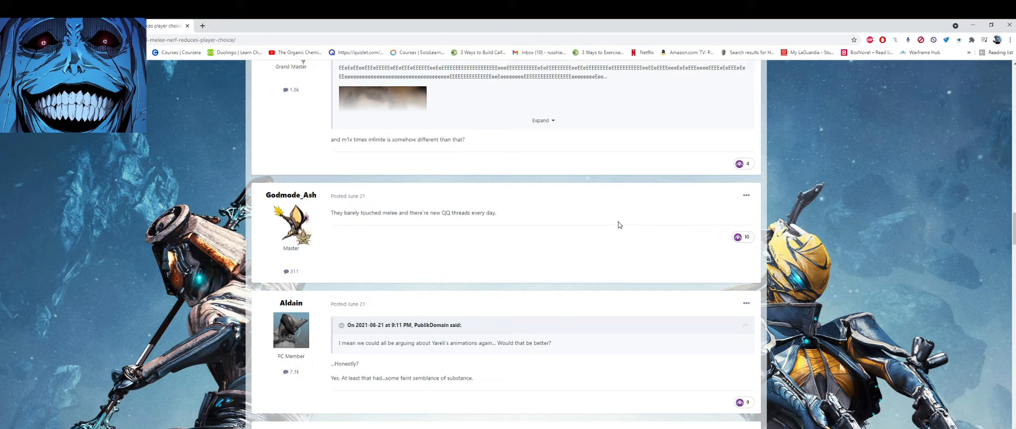
{"action": "mouse_move", "coordinate": [614, 212]}
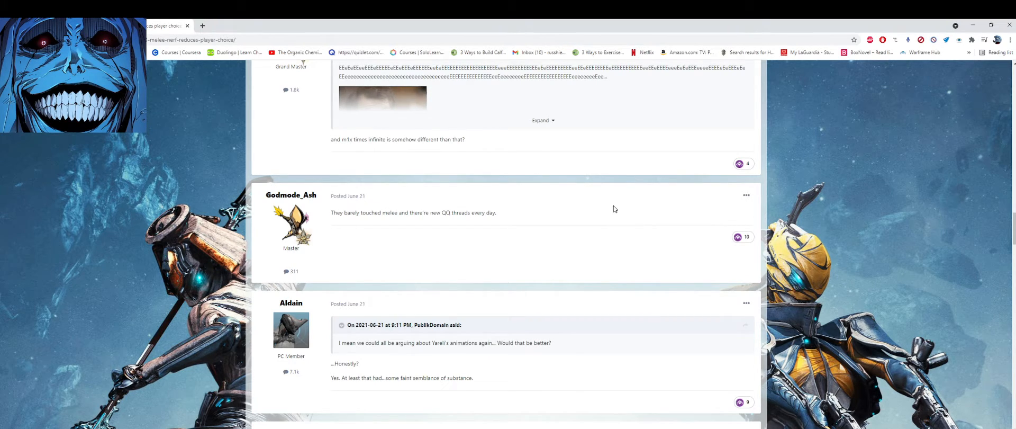
{"action": "scroll", "scroll_direction": "down", "scroll_amount": 3}
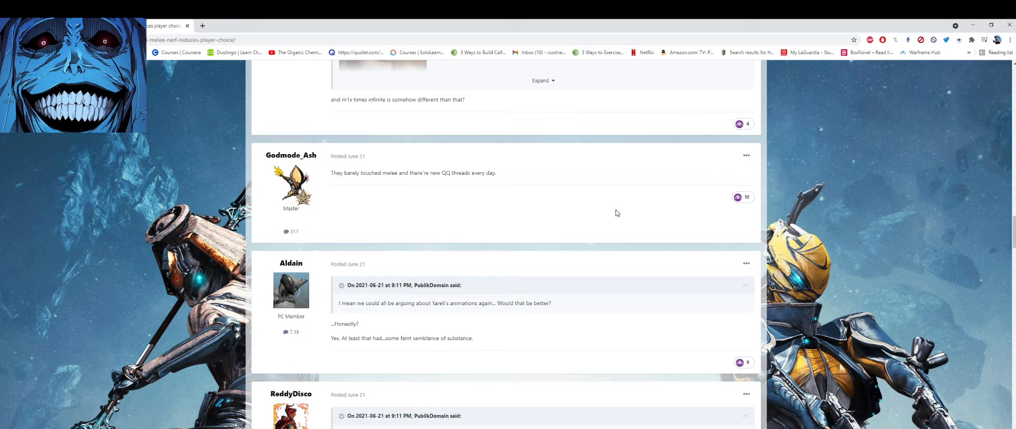
{"action": "scroll", "scroll_direction": "down", "scroll_amount": 3}
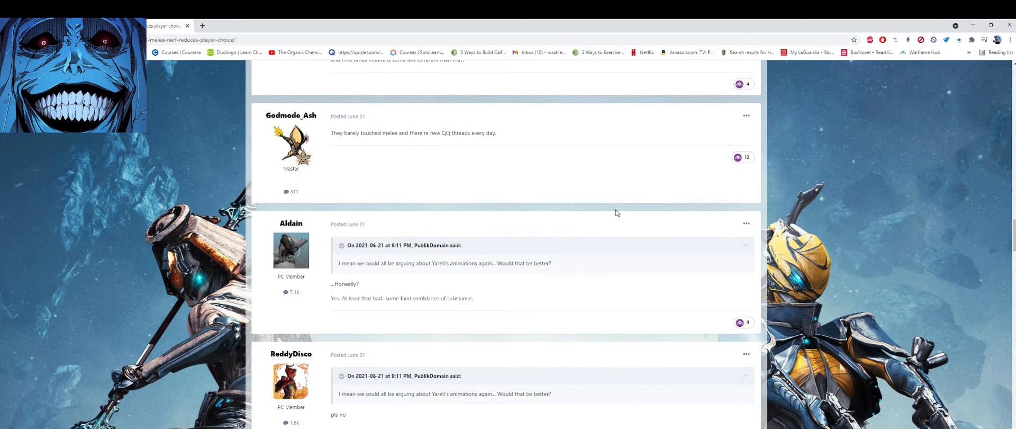